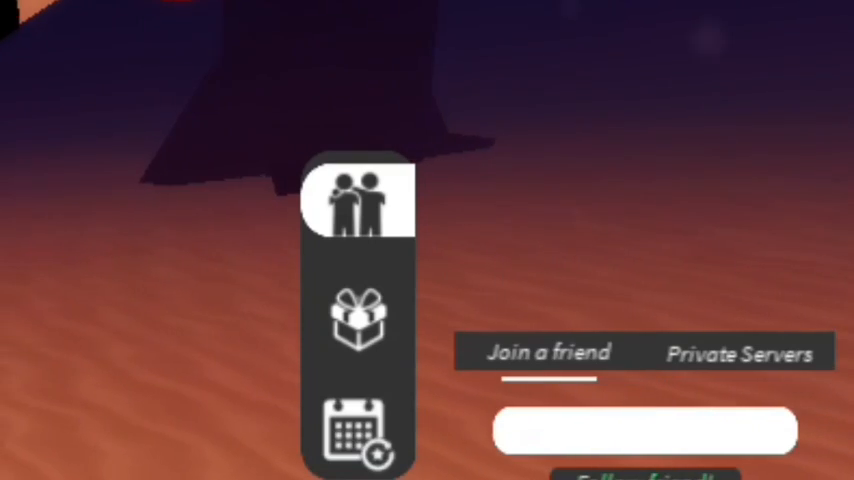
{"action": "type", "text": "already in dic"}
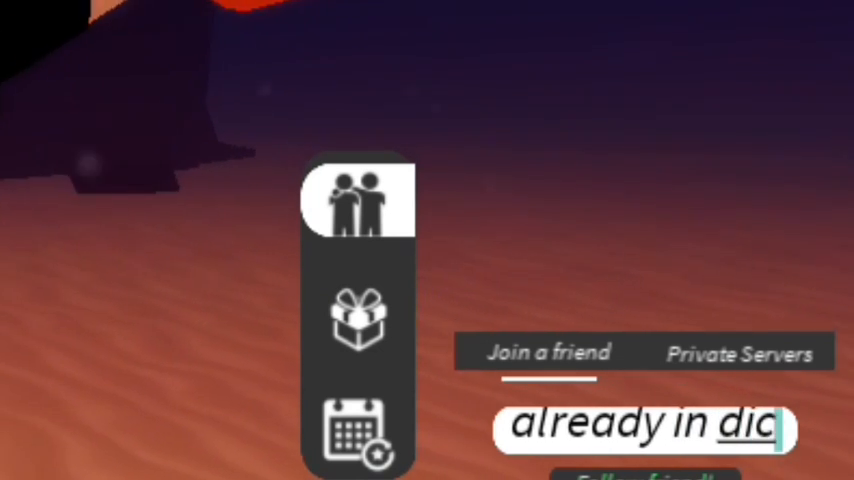
{"action": "type", "text": "ord serv"}
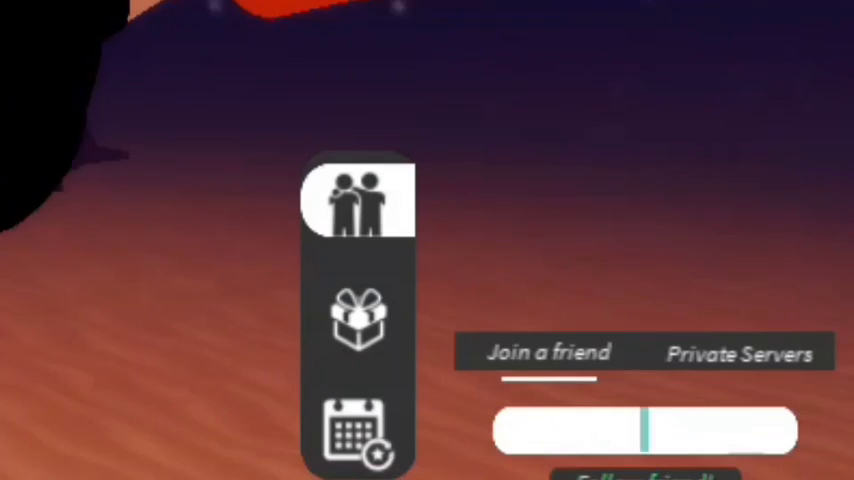
{"action": "type", "text": "but it"}
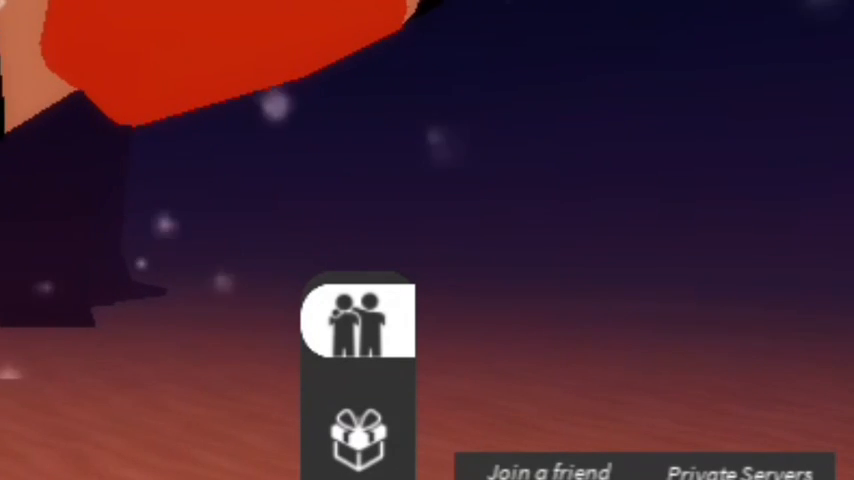
{"action": "type", "text": "so sub"}
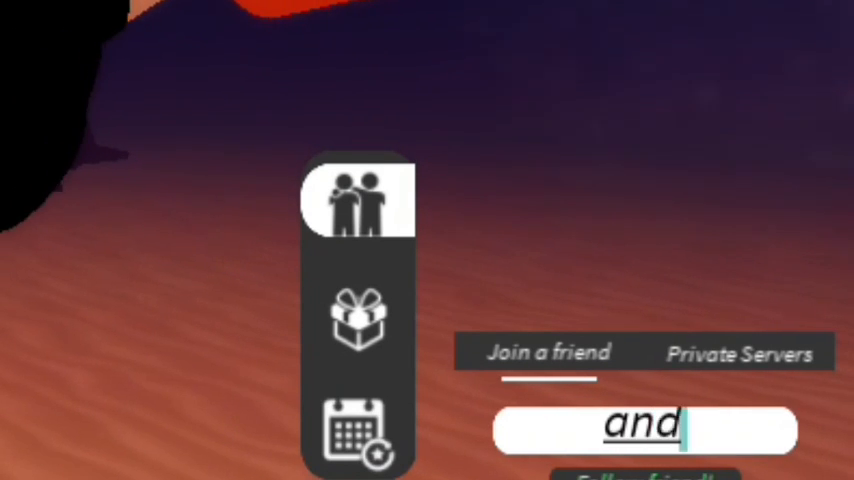
{"action": "type", "text": "likes this"}
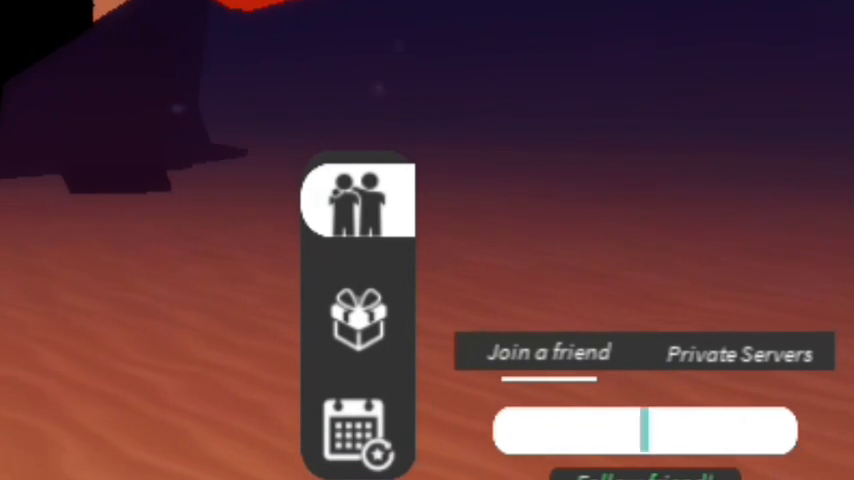
{"action": "type", "text": "do"}
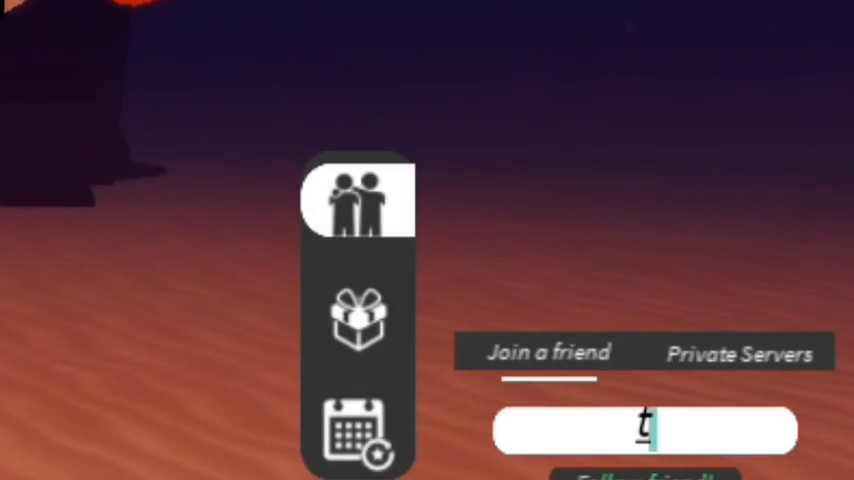
{"action": "type", "text": "then i will"}
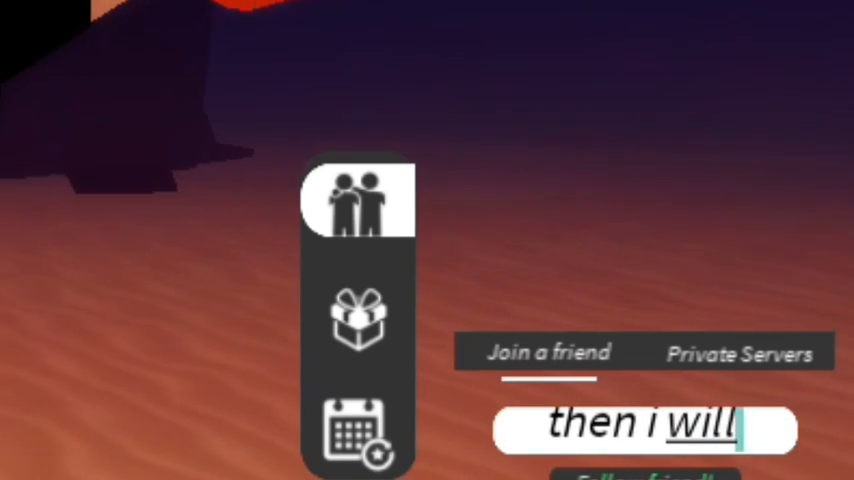
{"action": "type", "text": "p"}
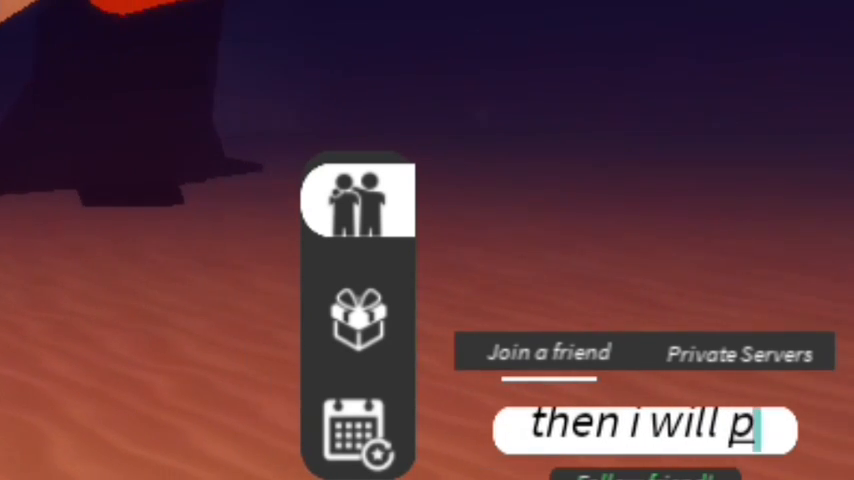
{"action": "type", "text": "in"}
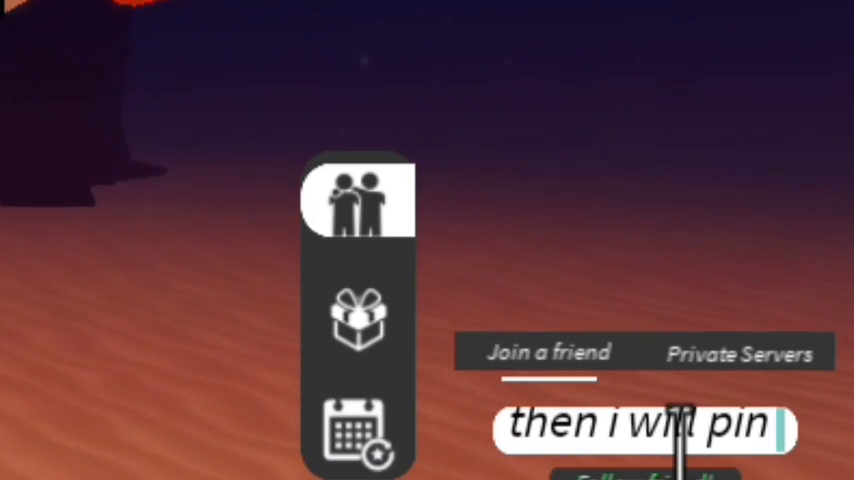
{"action": "type", "text": "7"}
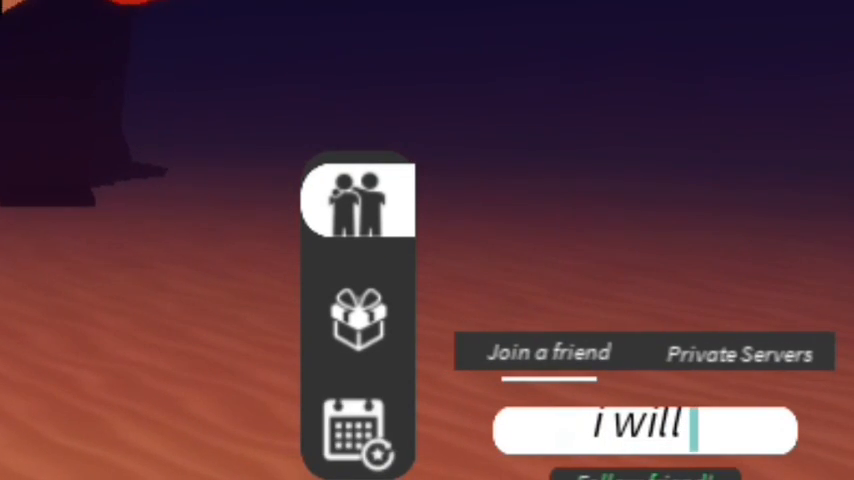
{"action": "type", "text": "ready"}
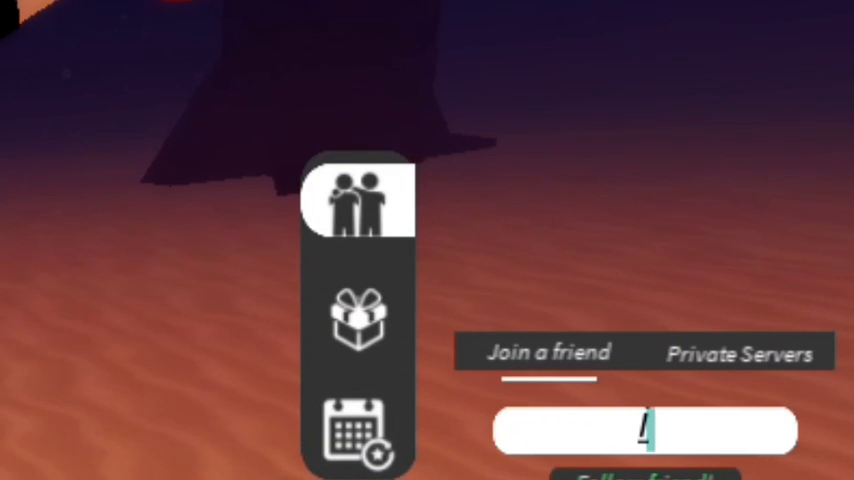
{"action": "type", "text": "in commn"}
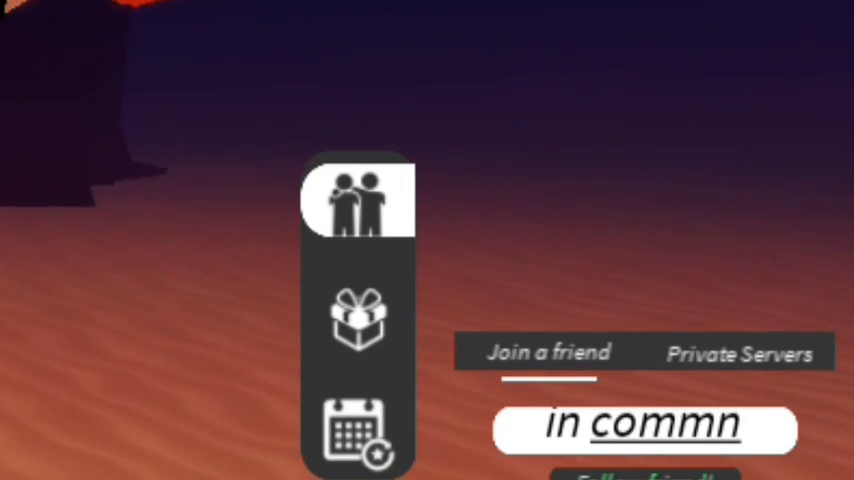
{"action": "type", "text": "ent"}
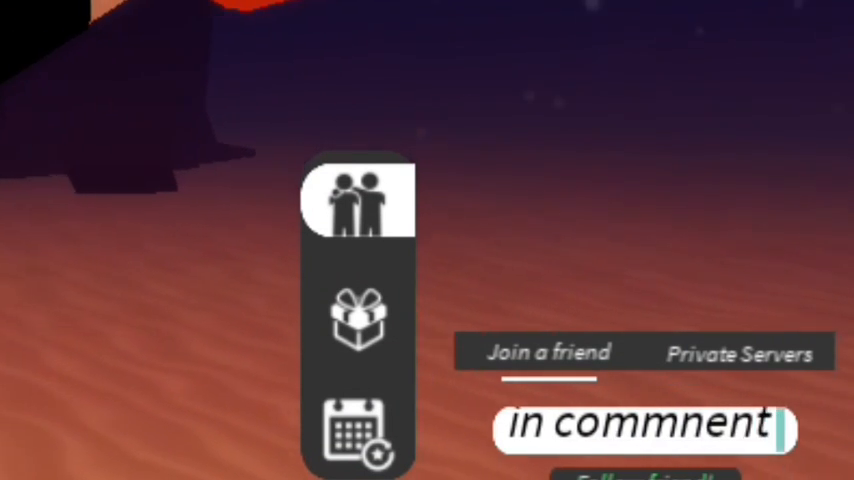